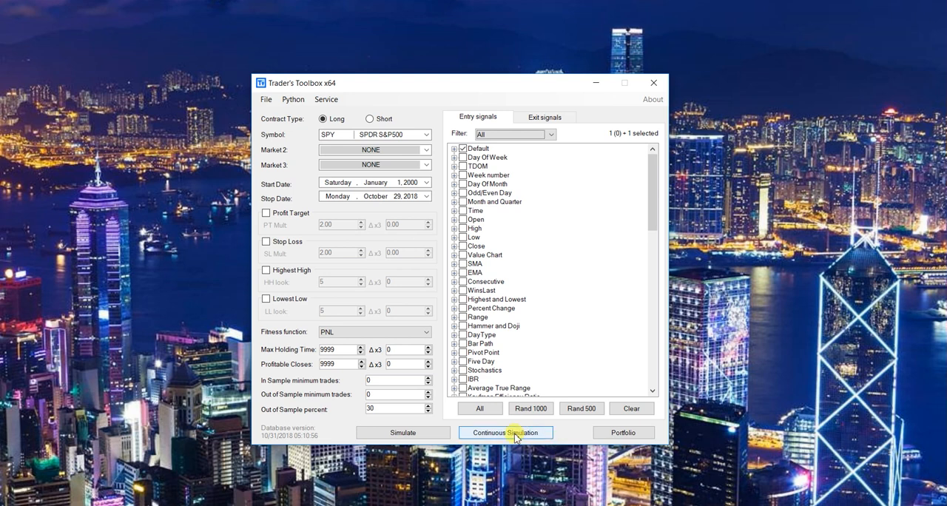
mouse_move(516, 459)
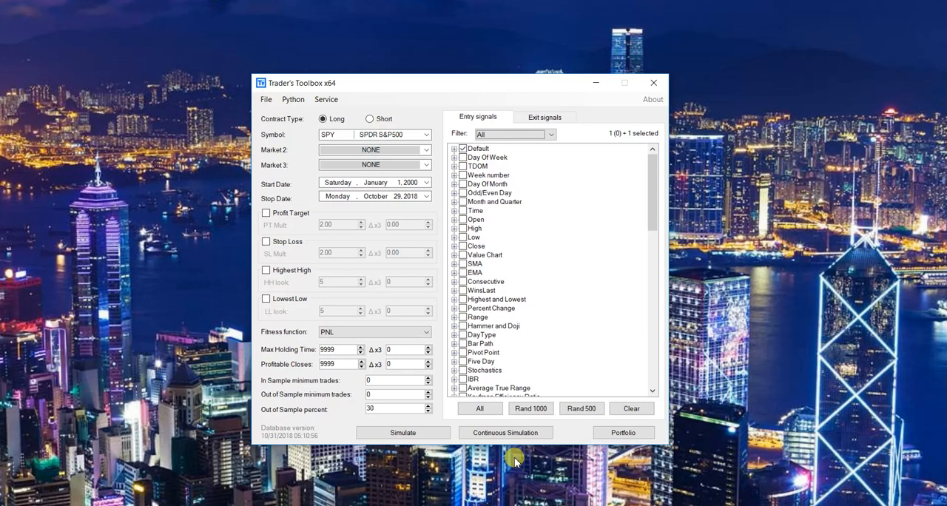
mouse_move(503, 275)
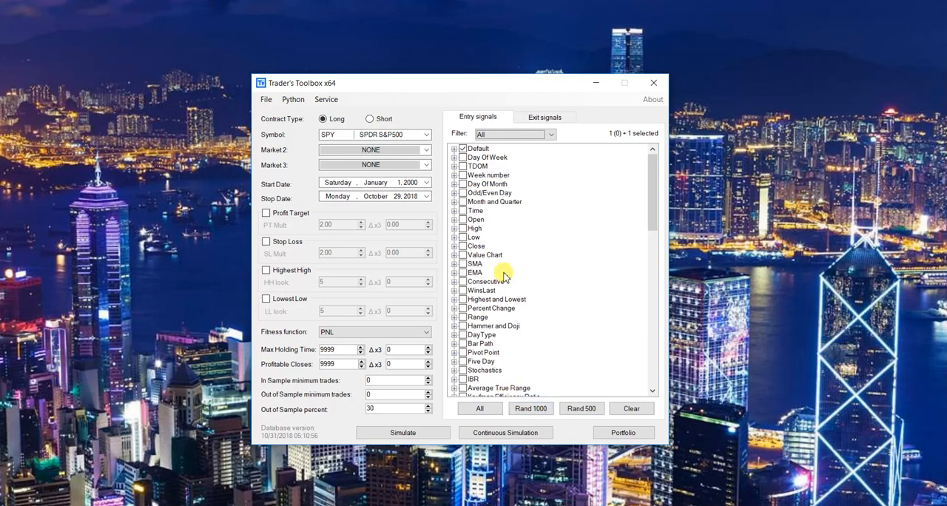
mouse_move(607, 119)
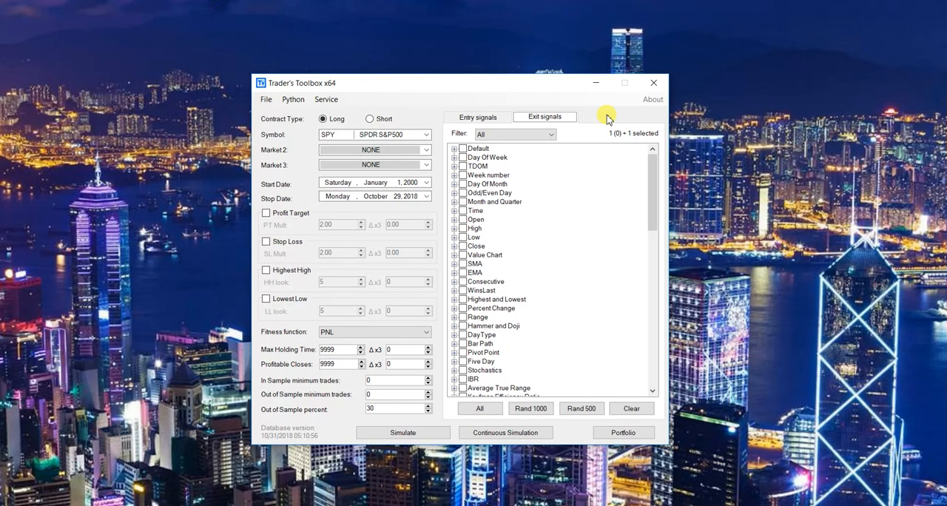
Filter the entry signals list to show only Portfolio strategies
left_click(514, 134)
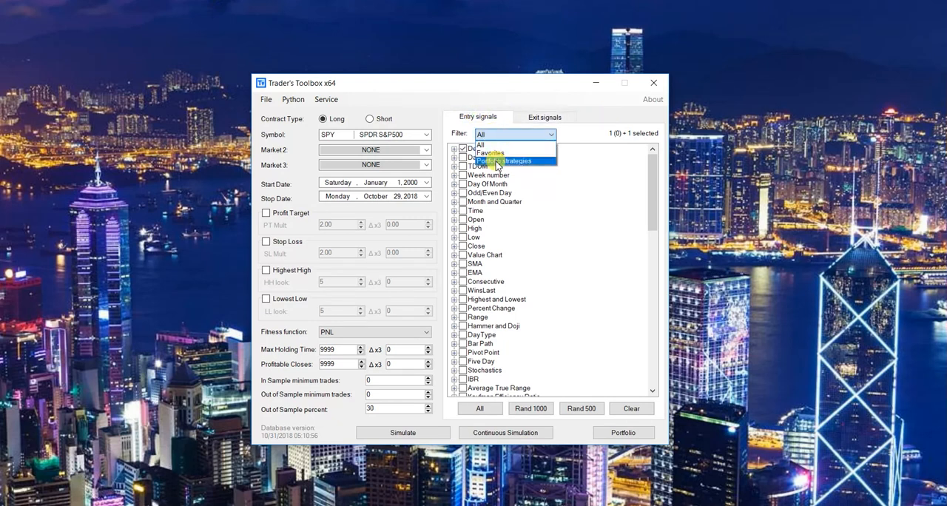
left_click(505, 161)
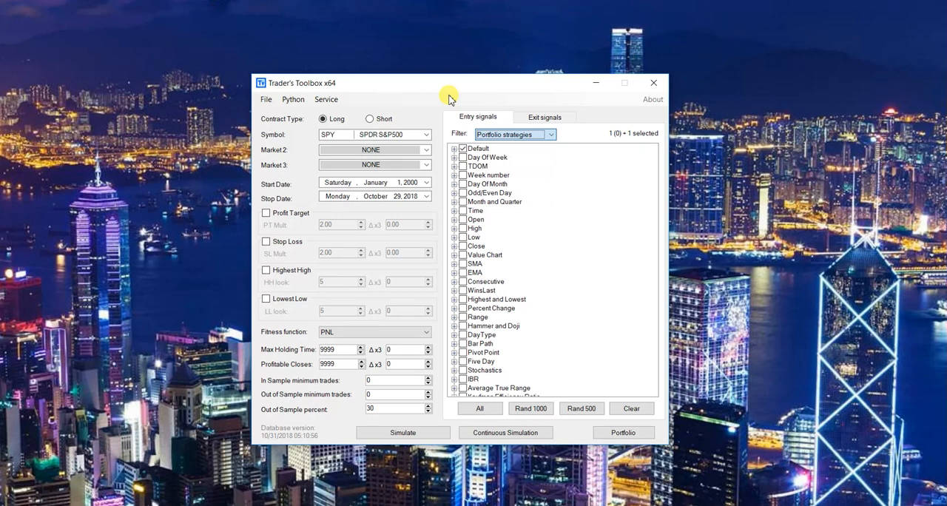
Mark STRATEGY( SPY Strategy3 Trend ) as a required entry signal
left_click(550, 134)
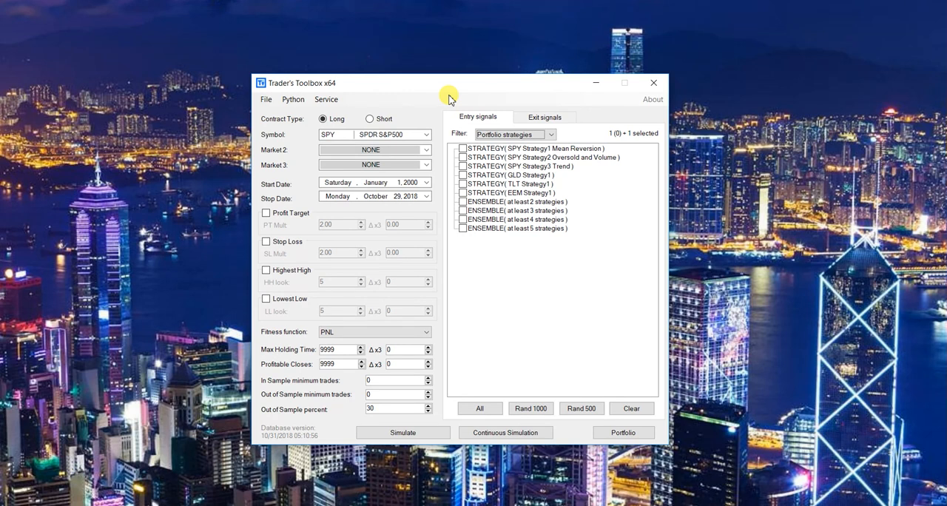
mouse_move(457, 91)
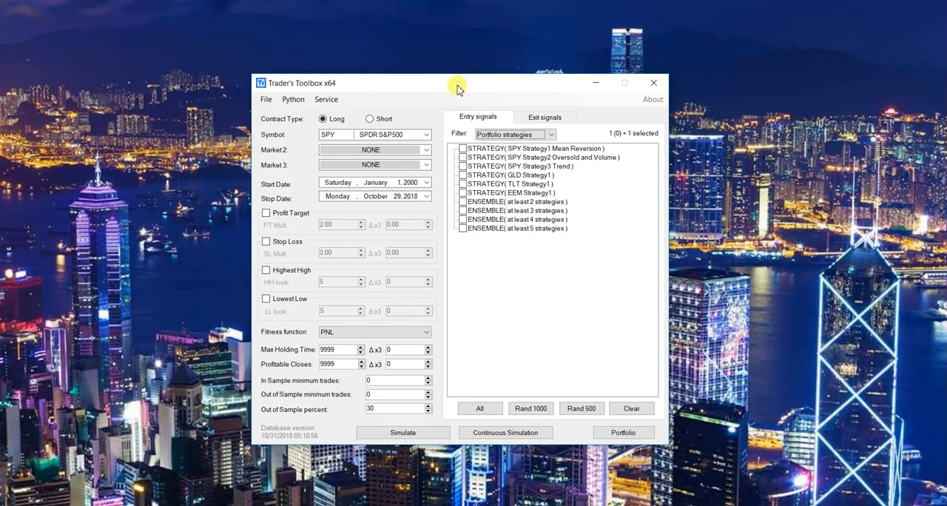
right_click(518, 157)
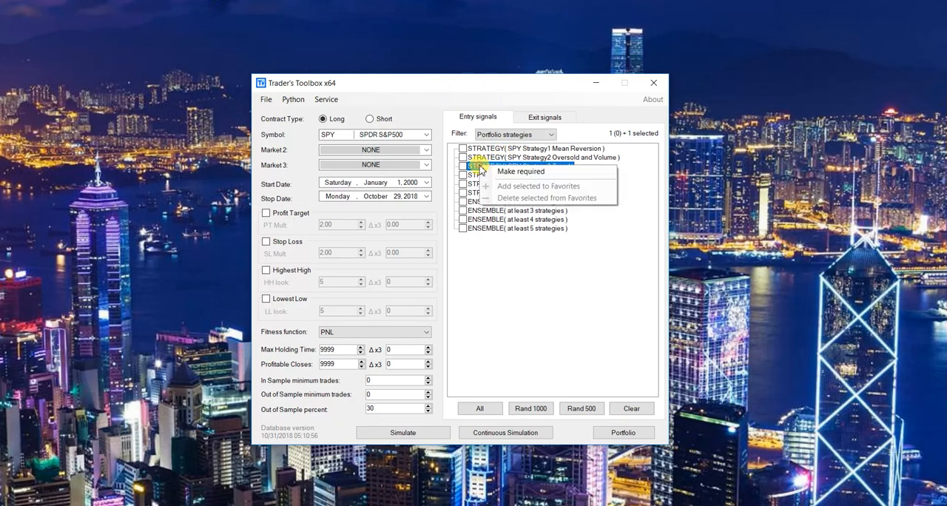
left_click(520, 171)
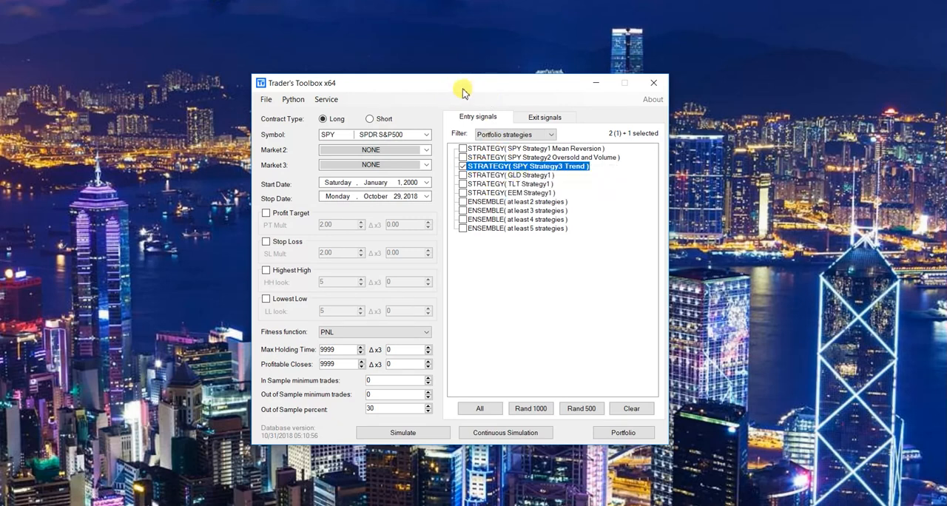